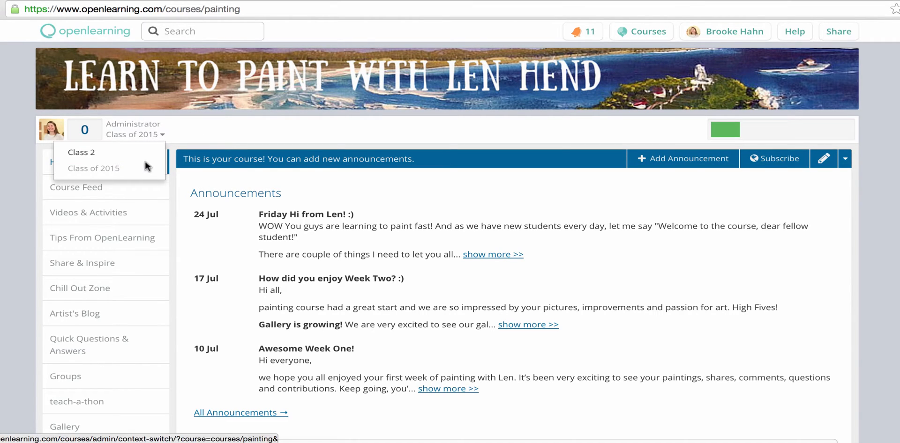
Step: Dismiss the class list and scroll through the painting course's feed posts and comments
click(135, 134)
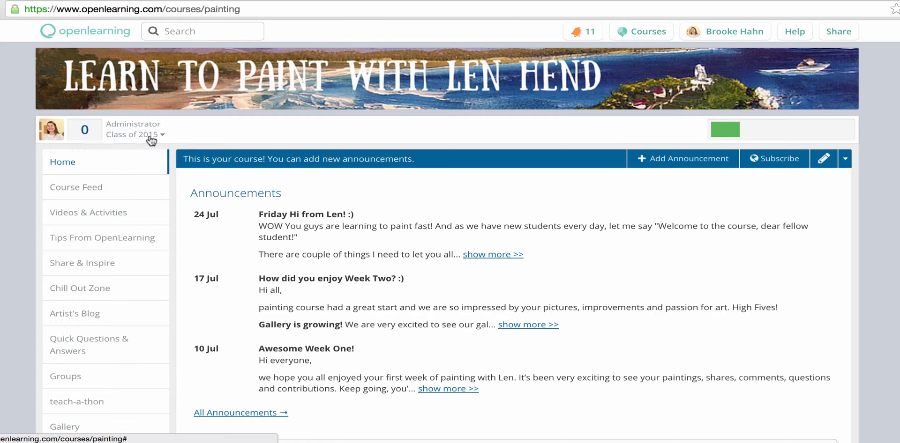
mouse_move(534, 141)
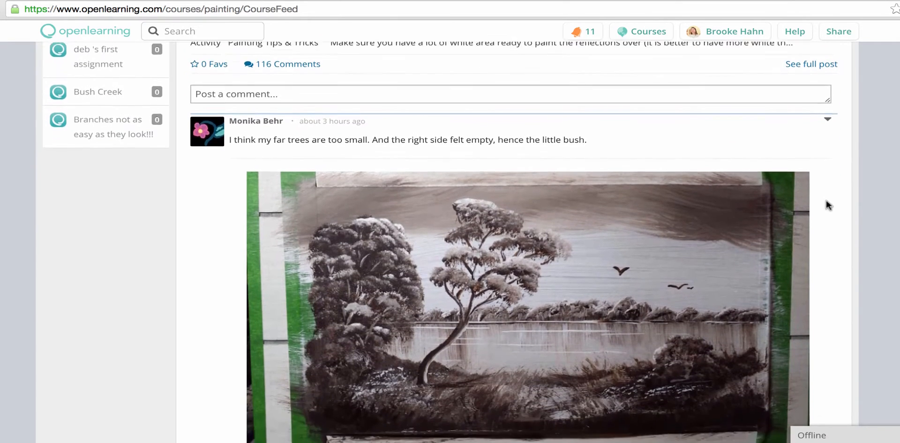
scroll(down, 3)
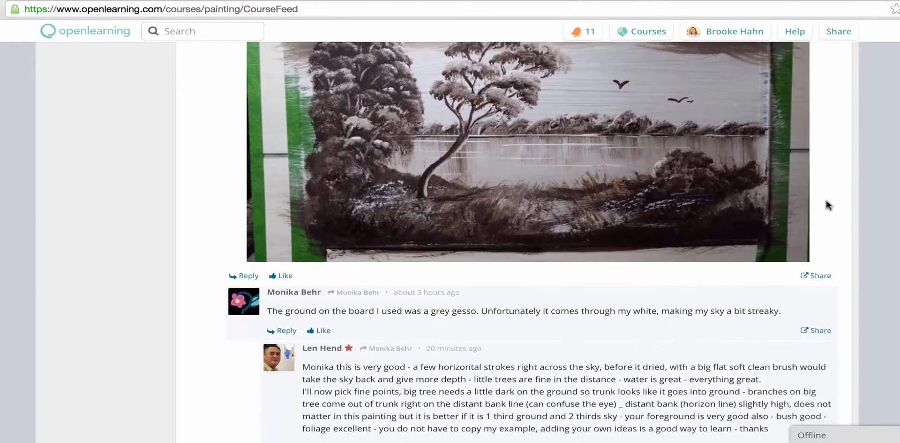
scroll(down, 3)
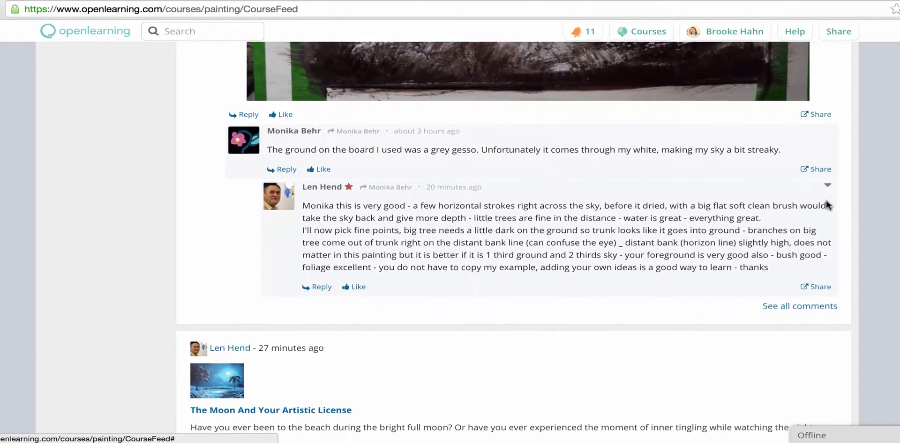
scroll(down, 3)
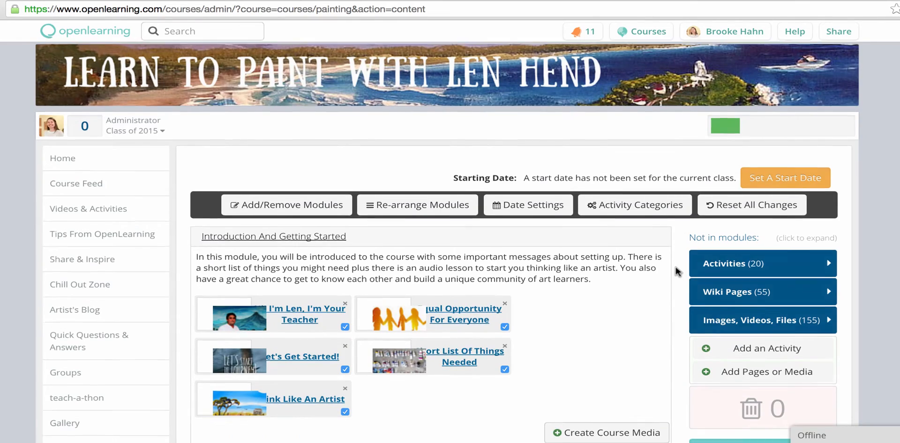
Step: Scroll down the content page past the Introduction And Getting Started module to later modules
scroll(down, 3)
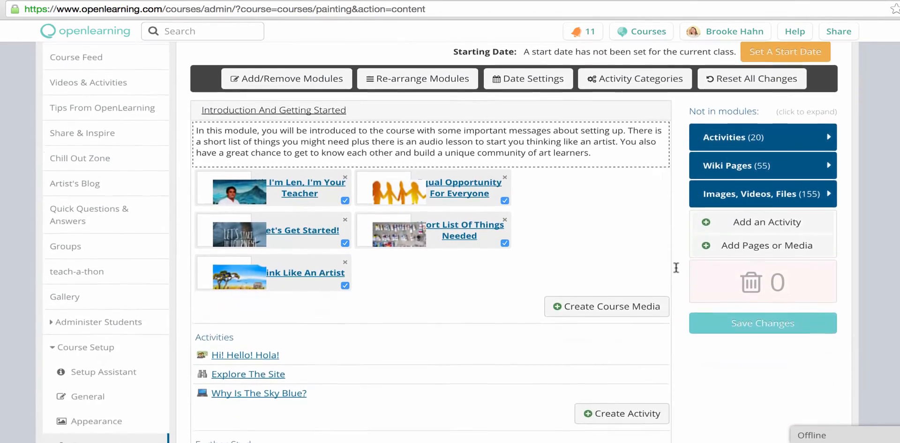
scroll(down, 3)
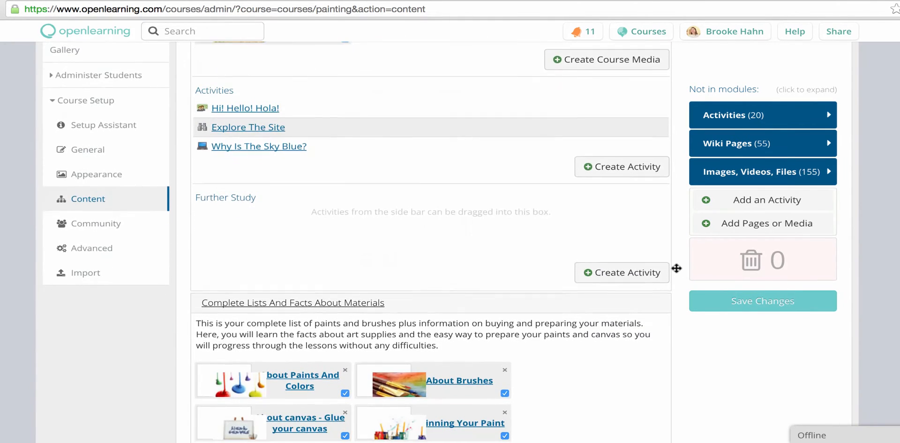
scroll(down, 3)
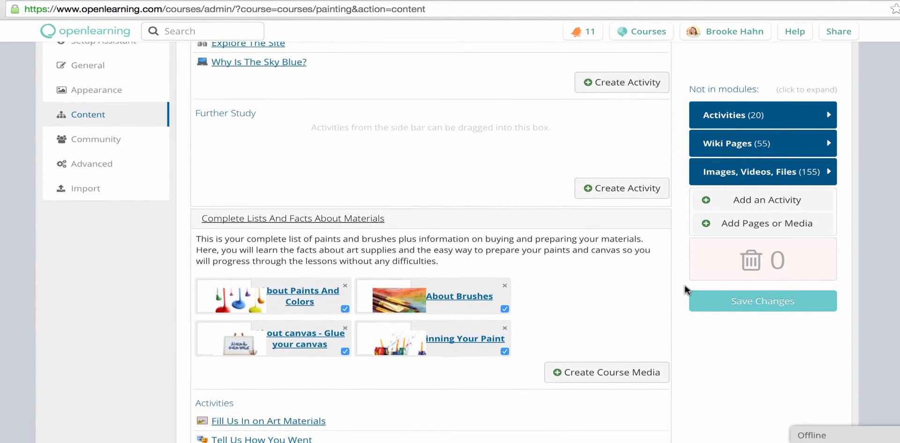
scroll(down, 3)
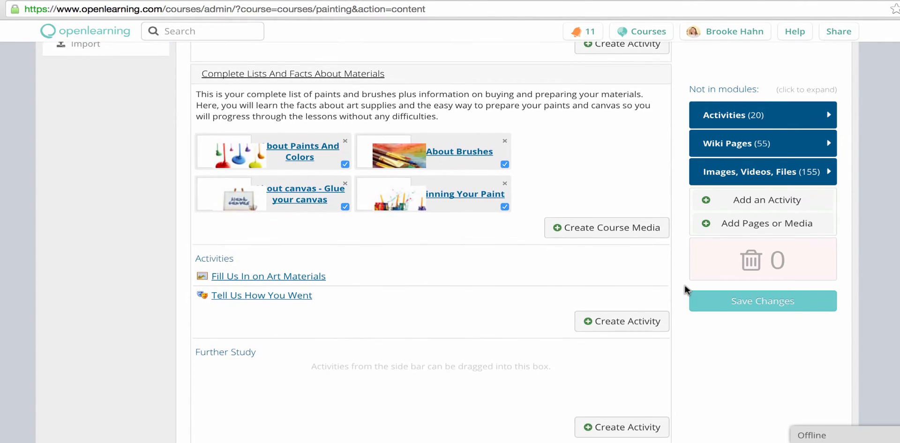
scroll(down, 3)
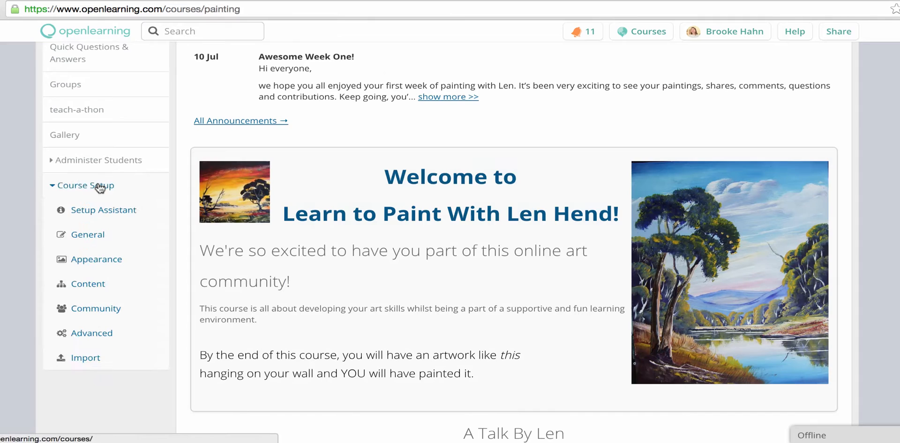
Step: Open the painting course's General setup and Class 2's edit dialog
click(87, 235)
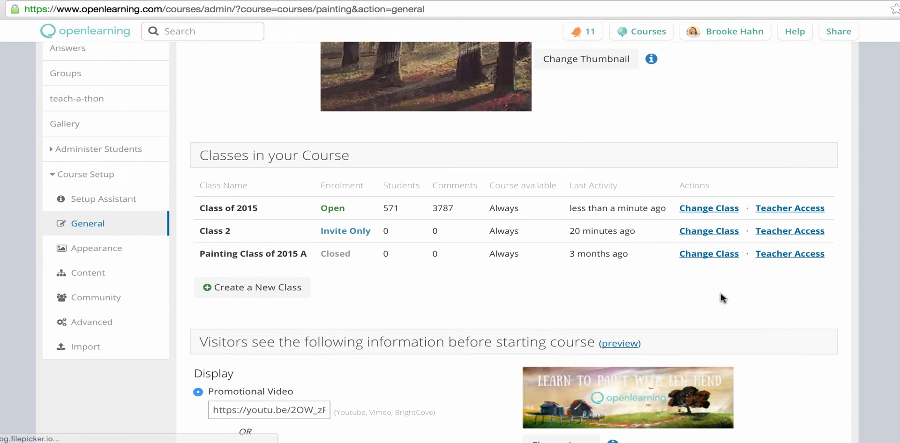
mouse_move(581, 285)
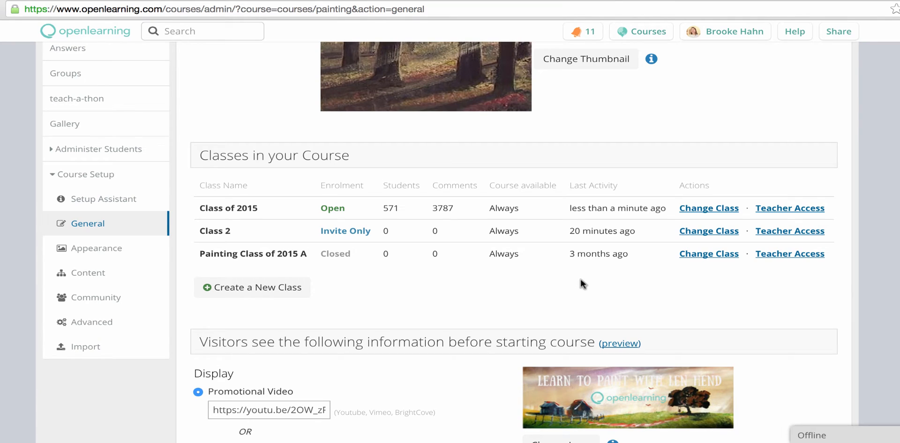
click(708, 231)
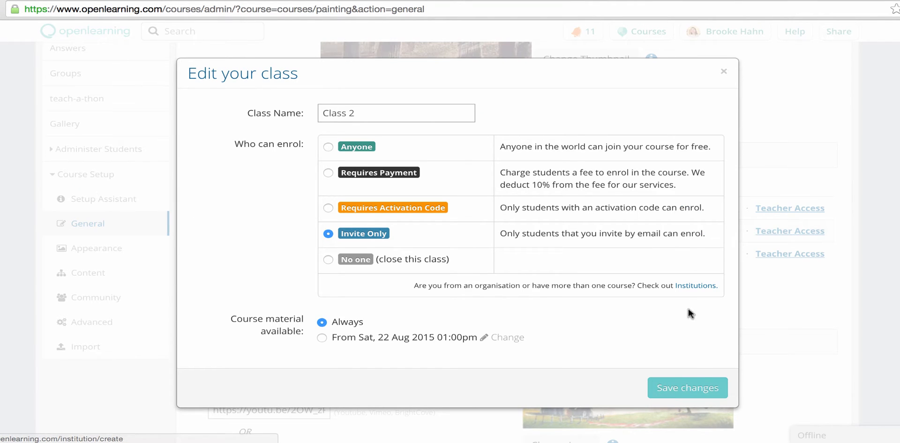
mouse_move(708, 310)
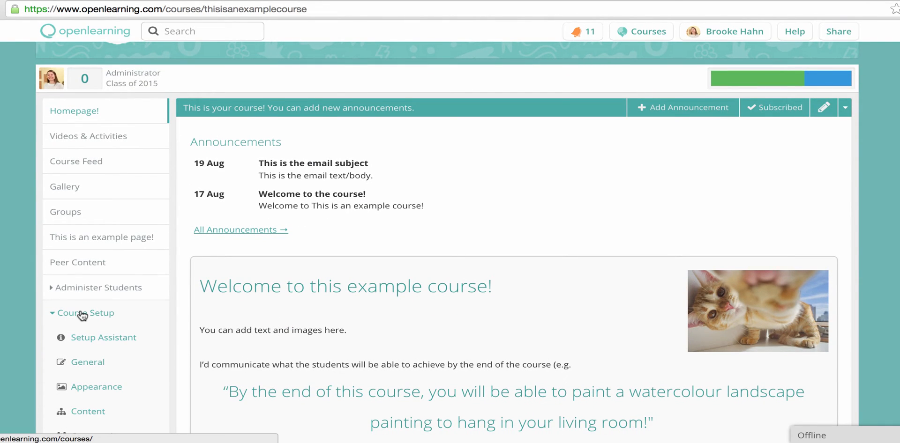
Step: Open the example course's General setup, scroll to its classes, and start a new class
click(87, 362)
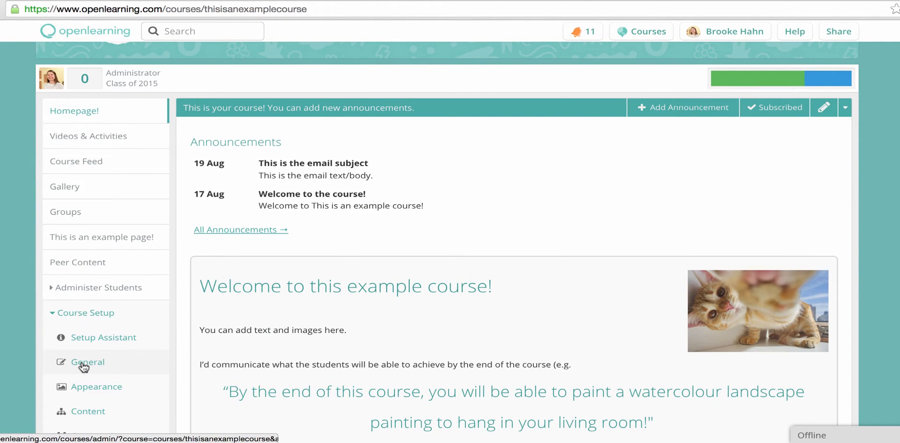
click(87, 362)
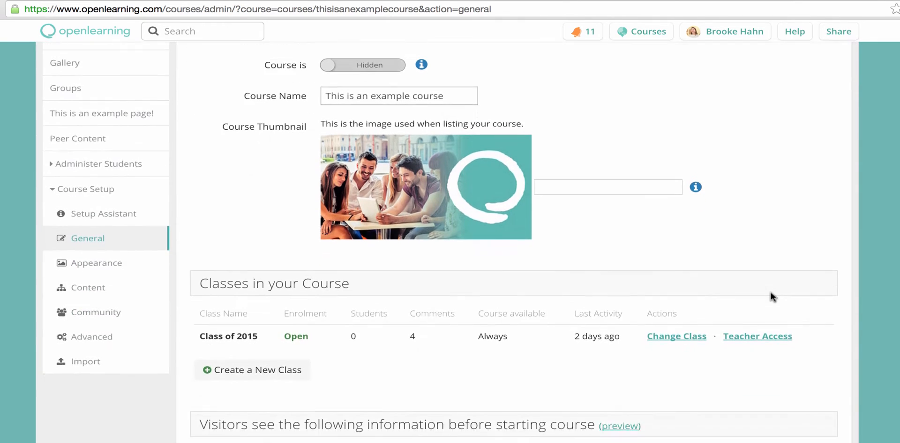
scroll(down, 3)
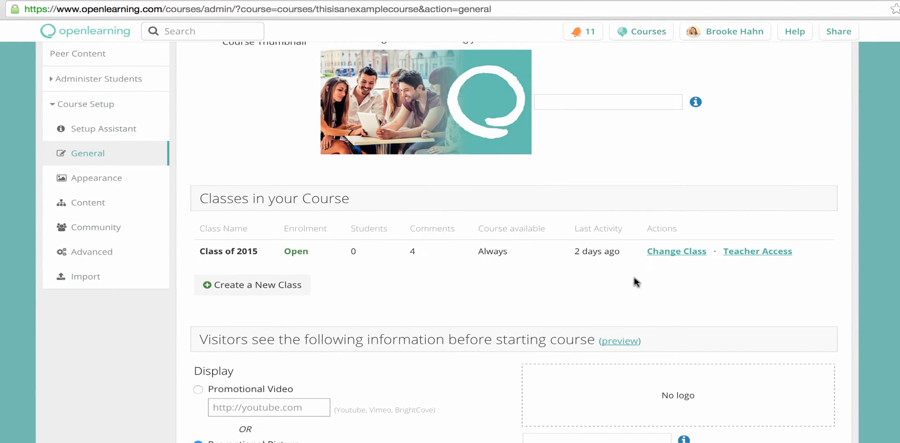
click(252, 285)
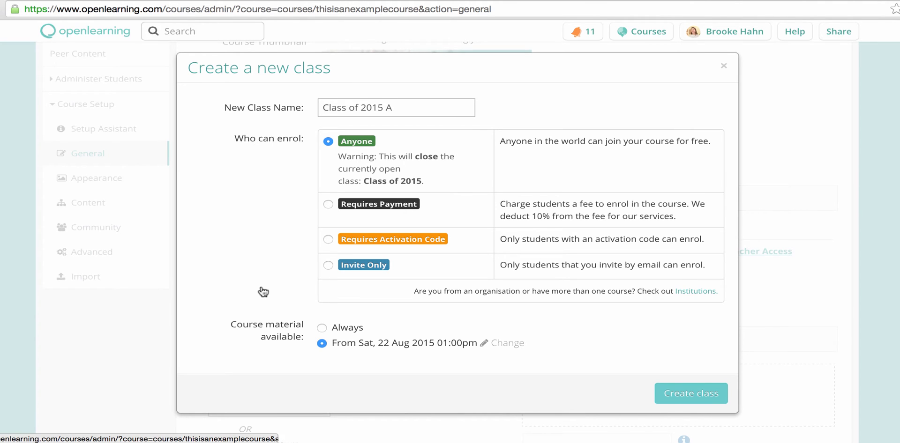
mouse_move(333, 270)
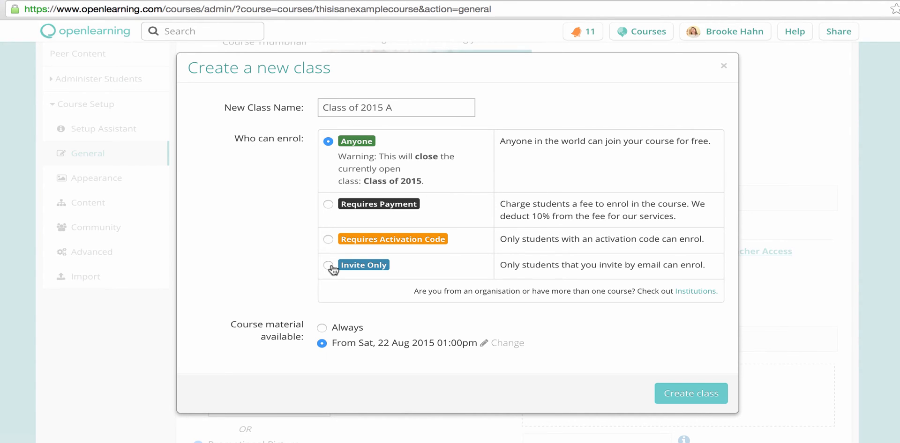
Step: Set the new class to Invite Only, name it 'Example Class', and make material always available
click(329, 265)
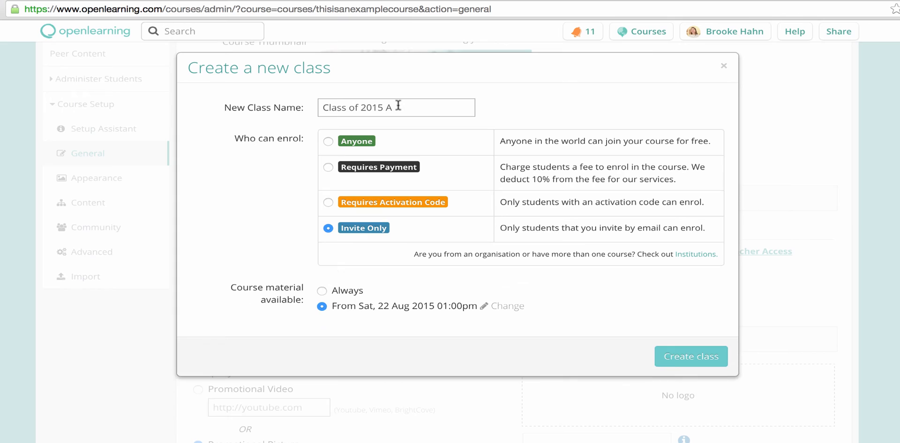
text(Example Cla)
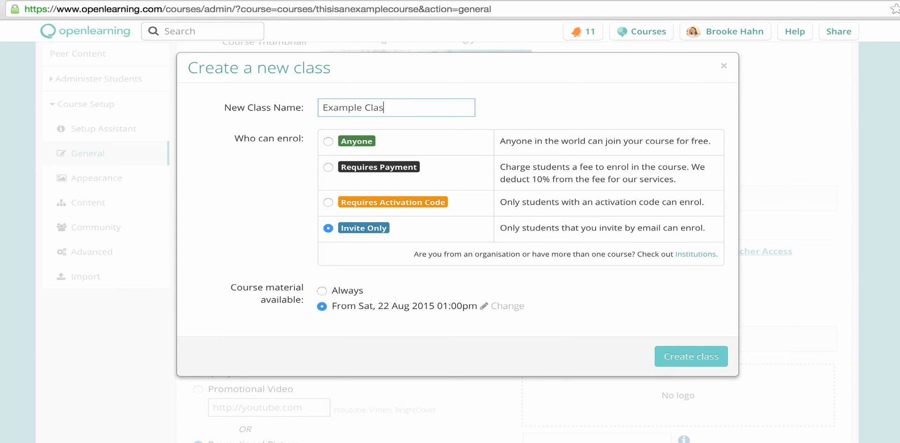
text(s)
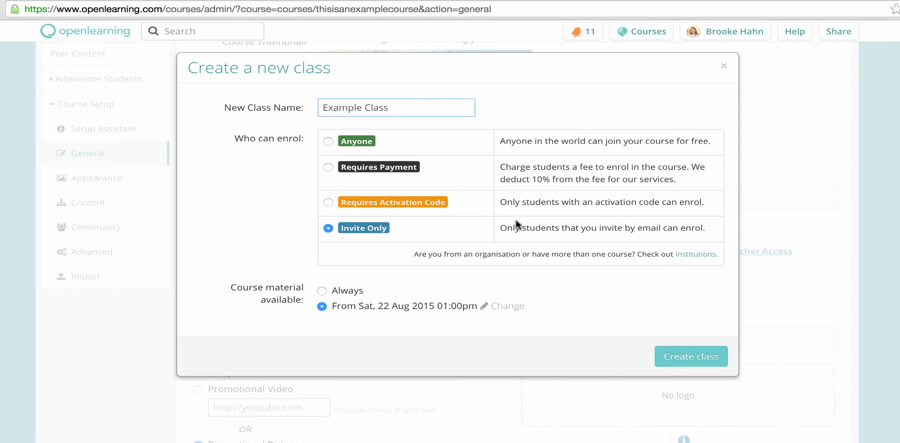
click(322, 291)
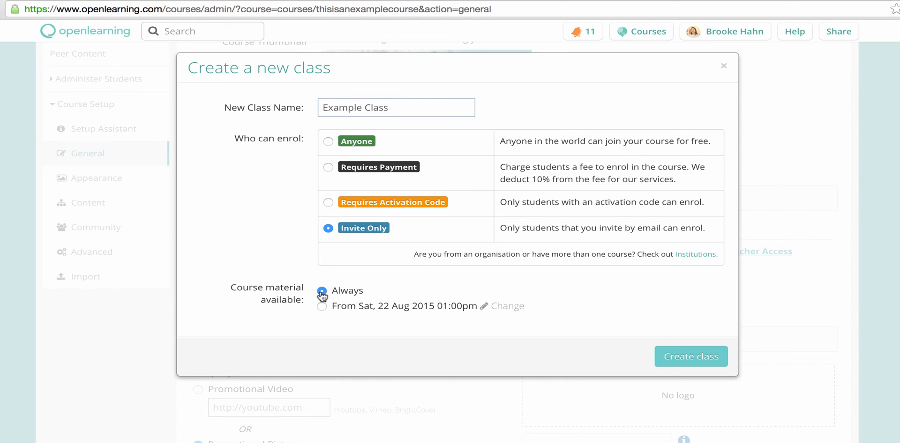
click(690, 356)
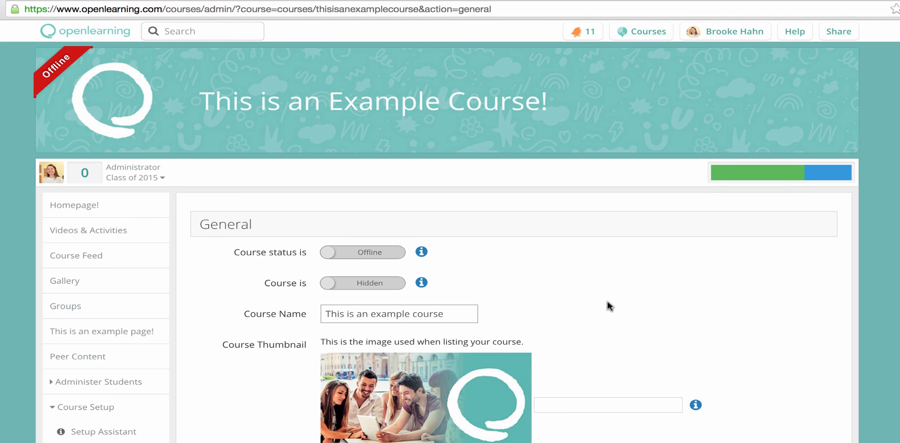
mouse_move(143, 183)
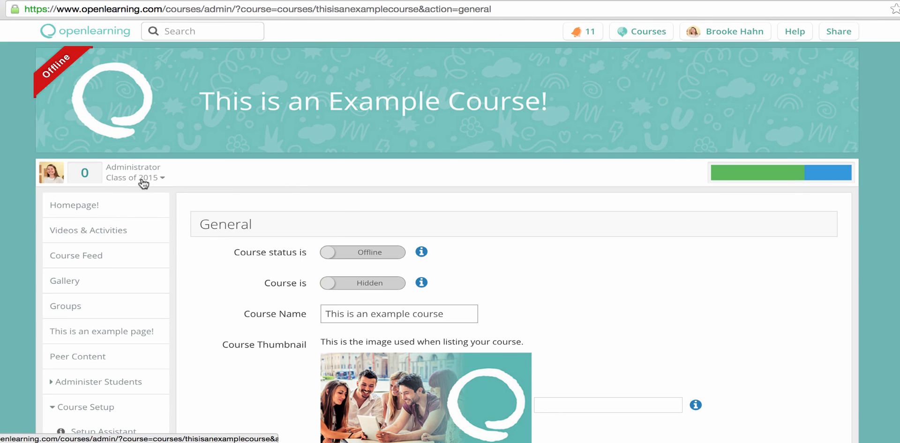
Step: Open the Class of 2015 dropdown to find Example Class listed
click(134, 178)
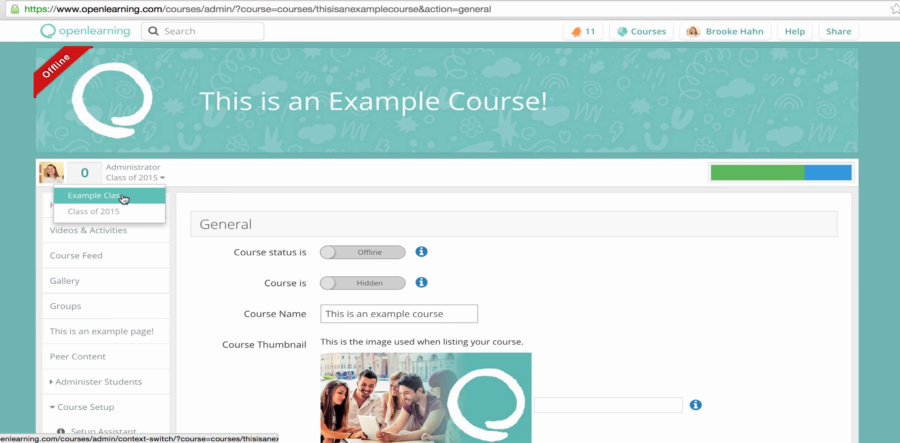